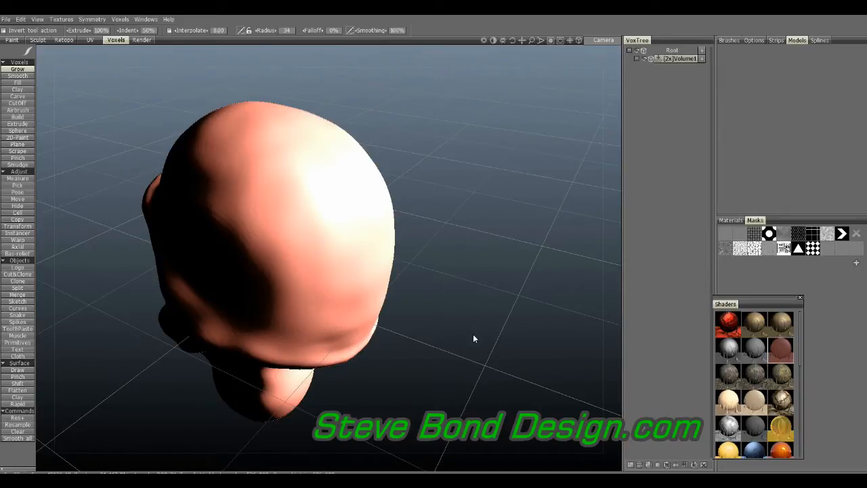
{"action": "mouse_move", "coordinate": [496, 318]}
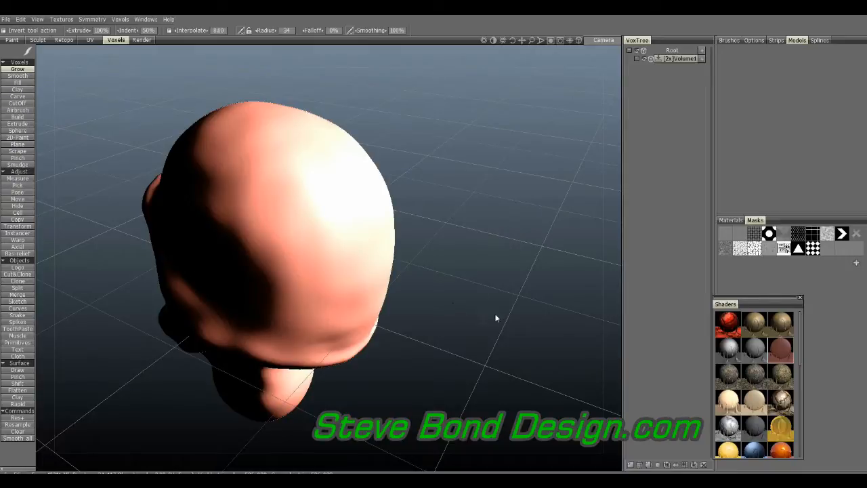
{"action": "mouse_move", "coordinate": [493, 315]}
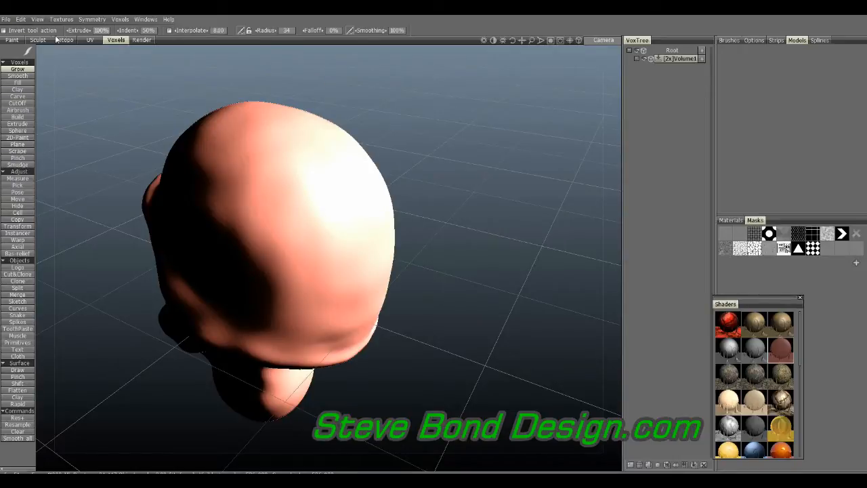
{"action": "mouse_move", "coordinate": [157, 56]}
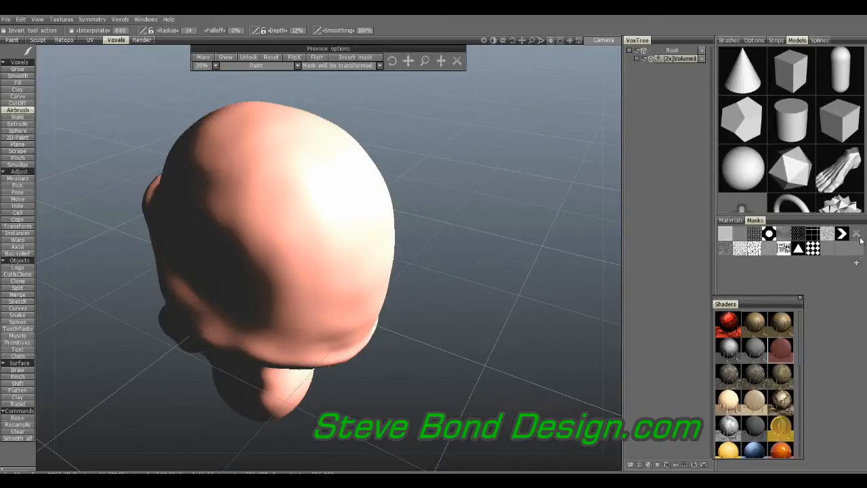
{"action": "mouse_move", "coordinate": [54, 131]}
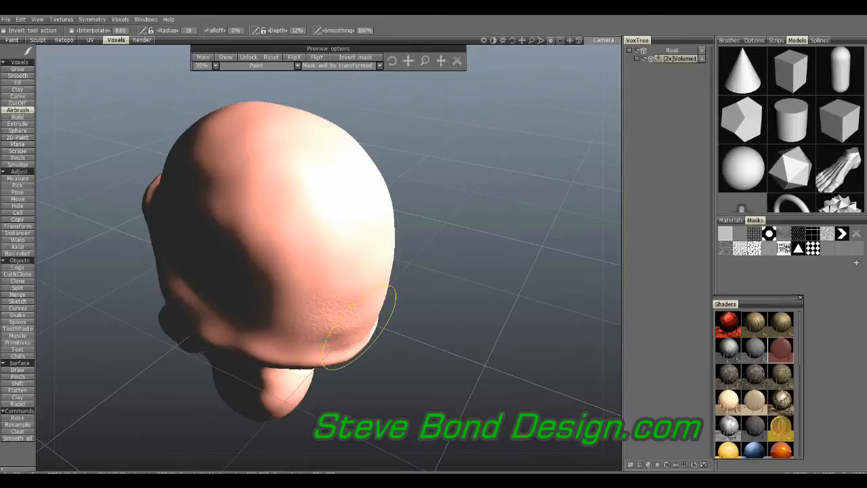
{"action": "mouse_move", "coordinate": [307, 308]}
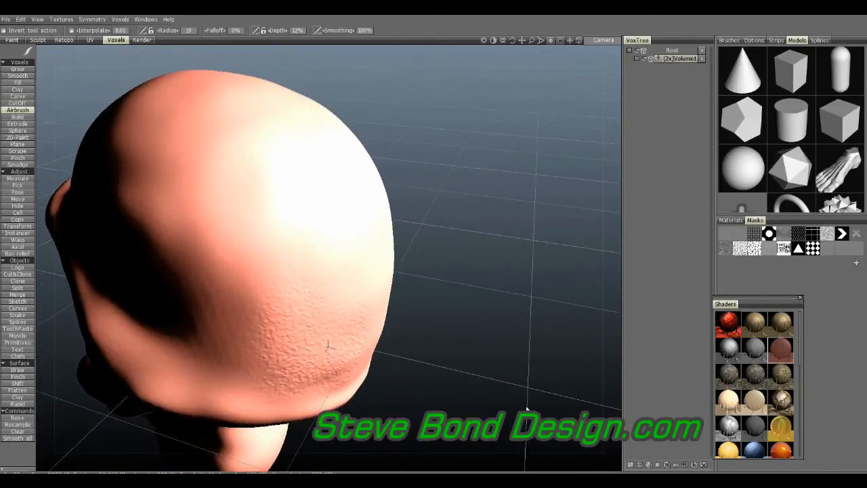
Step: Airbrush the cracked-scale alpha over the top and front of the head, turning it between strokes
{"action": "left_click_drag", "start_coordinate": [328, 347], "coordinate": [525, 386]}
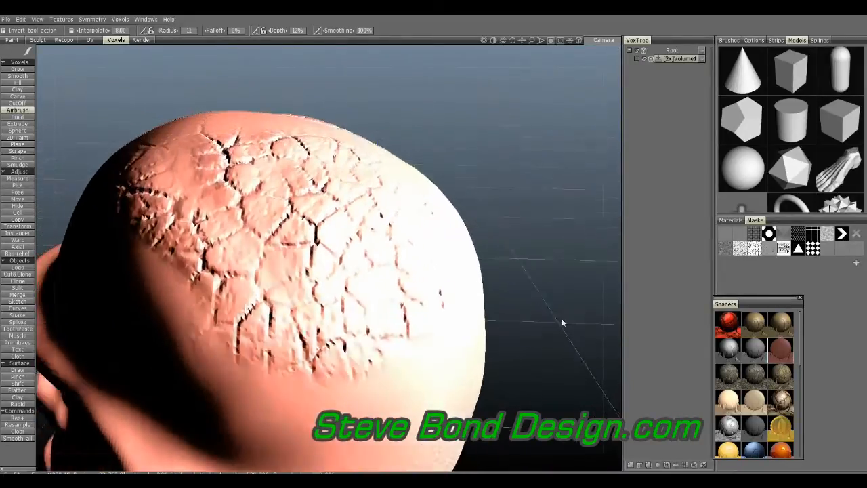
{"action": "left_click_drag", "start_coordinate": [562, 323], "coordinate": [474, 352]}
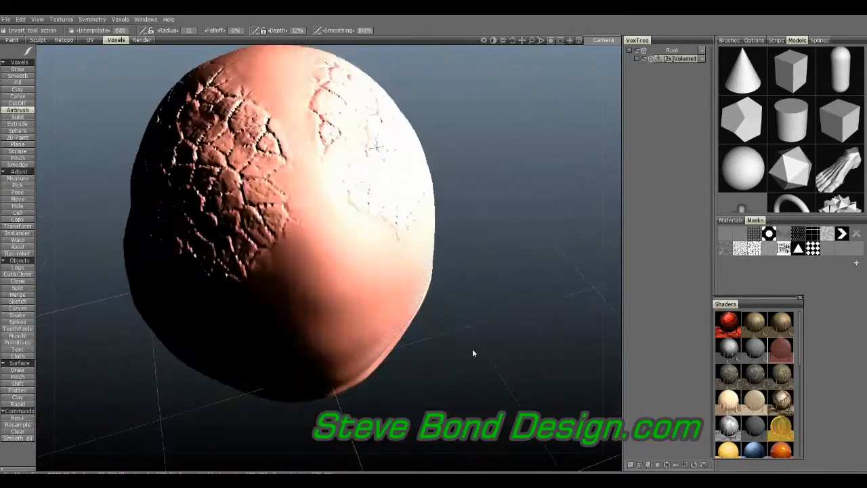
{"action": "left_click_drag", "start_coordinate": [473, 352], "coordinate": [576, 400]}
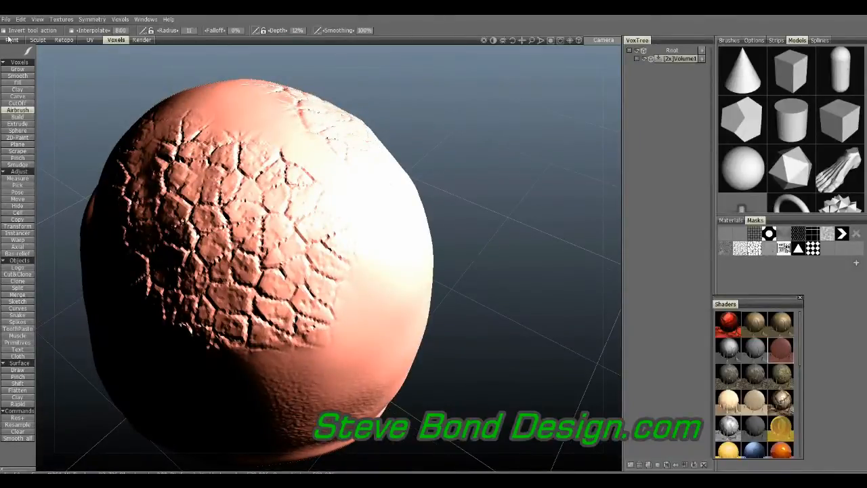
Step: Export the head via File > Export object as an STL named 'test' and save it
{"action": "left_click", "coordinate": [5, 19]}
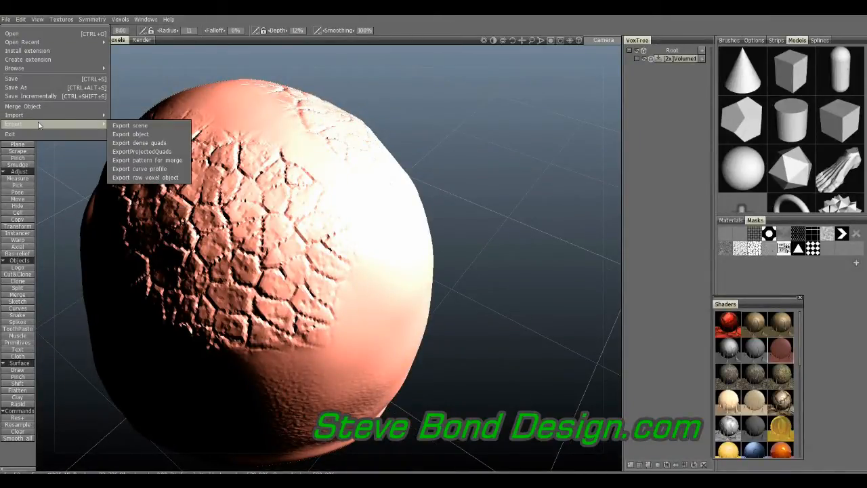
{"action": "mouse_move", "coordinate": [130, 134]}
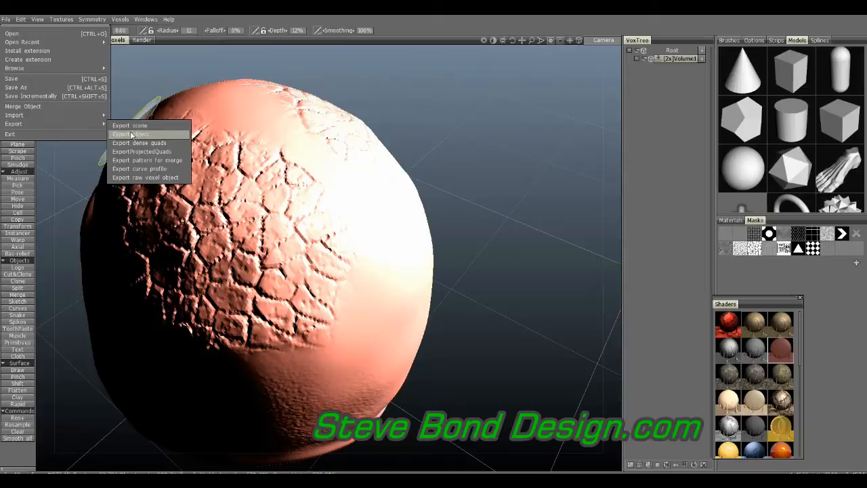
{"action": "left_click", "coordinate": [130, 134]}
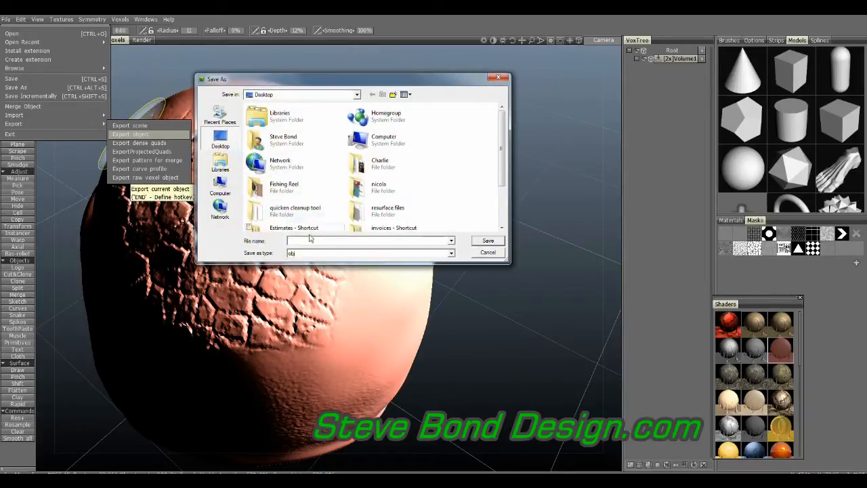
{"action": "left_click", "coordinate": [450, 254]}
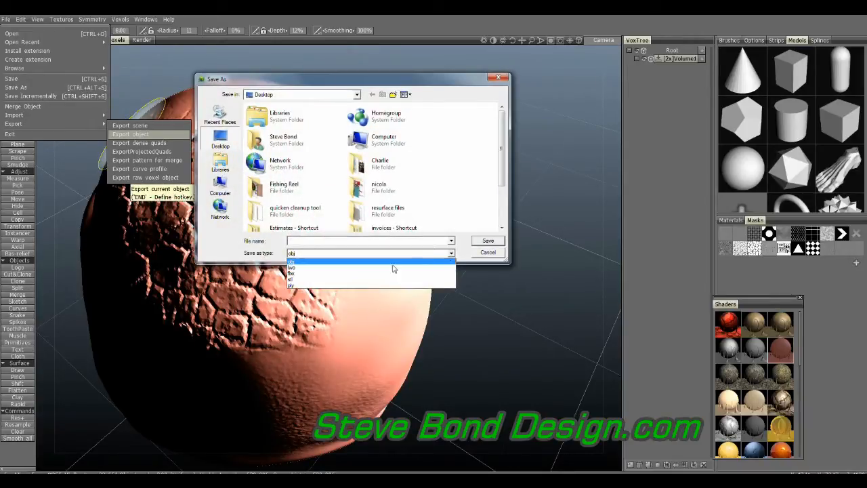
{"action": "left_click", "coordinate": [290, 266]}
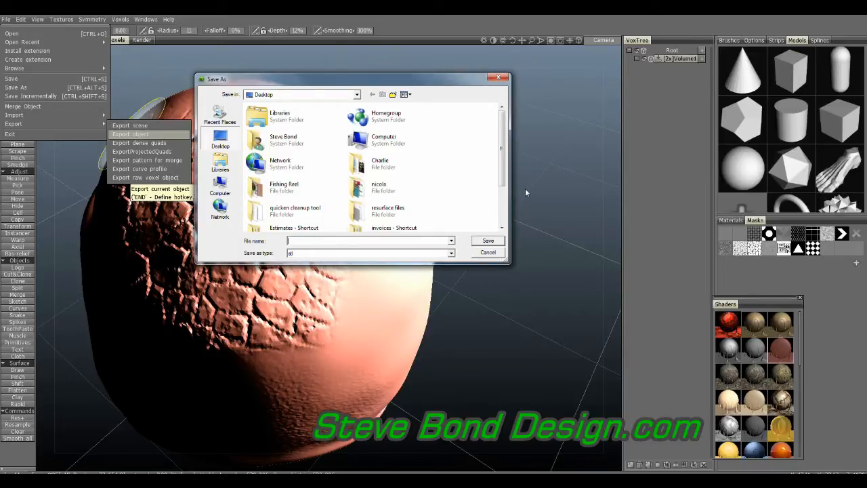
{"action": "type", "text": "test 1"}
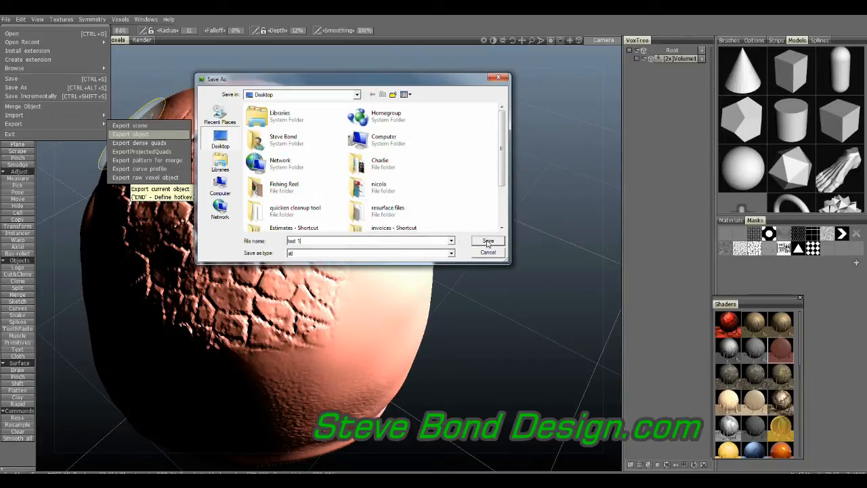
{"action": "left_click", "coordinate": [488, 241]}
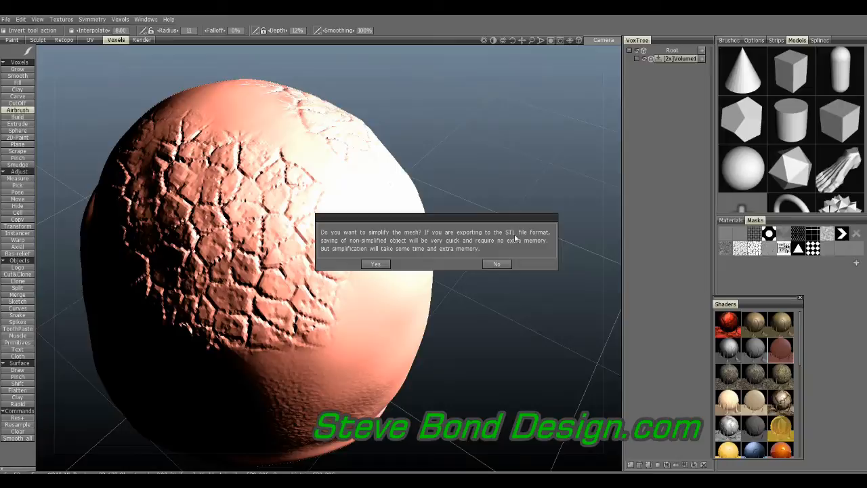
Step: Agree to simplify the mesh and accept the polygon reduction to finish the STL export
{"action": "left_click", "coordinate": [495, 265]}
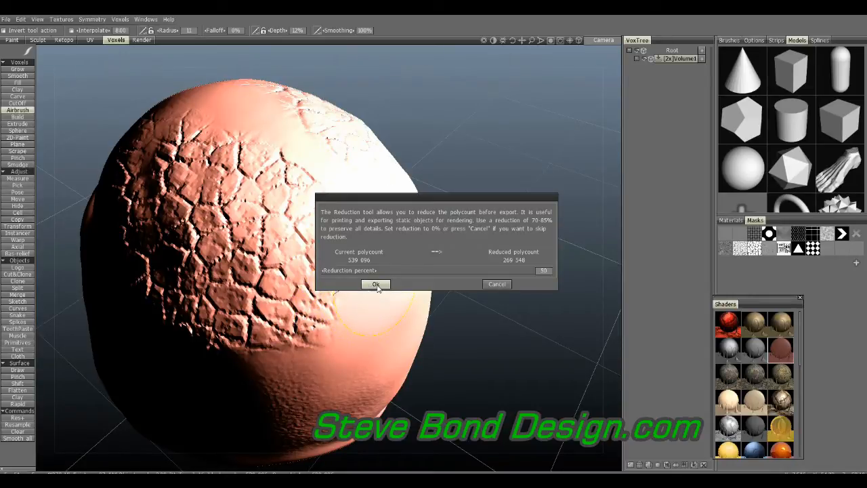
{"action": "left_click", "coordinate": [376, 284]}
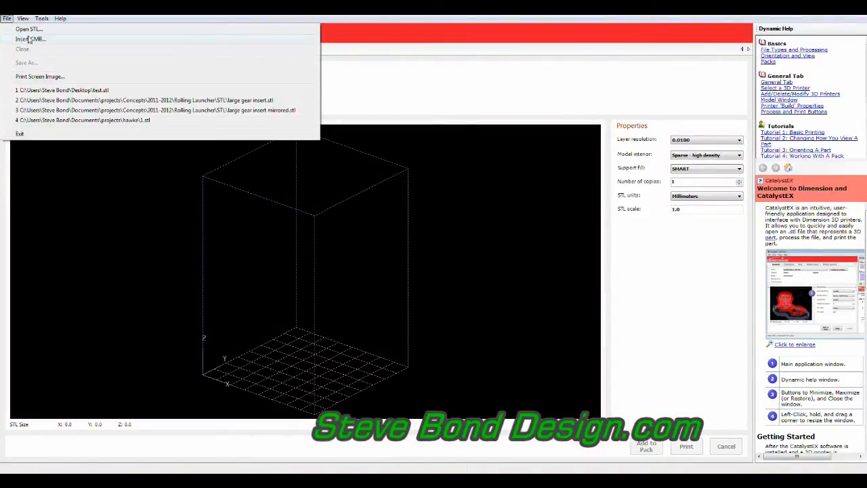
Step: In CatalystEX, open the exported test 1.stl from the Desktop into the printer build area
{"action": "left_click", "coordinate": [28, 29]}
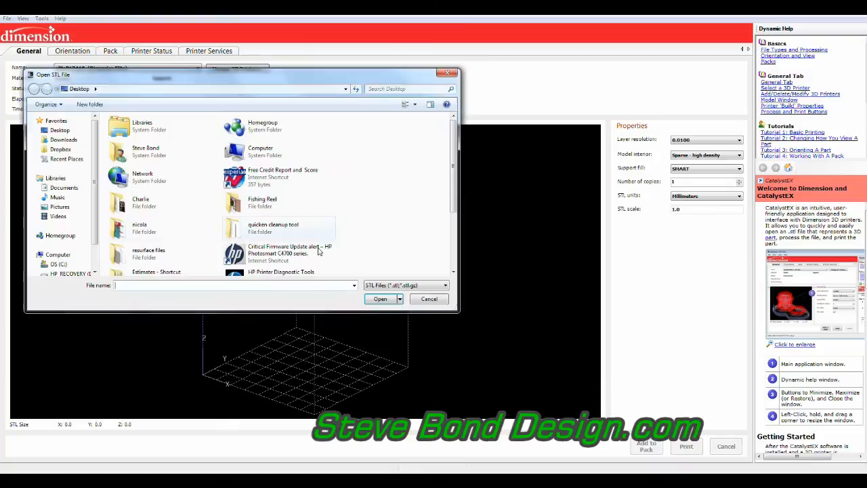
{"action": "scroll", "scroll_direction": "down", "scroll_amount": 3}
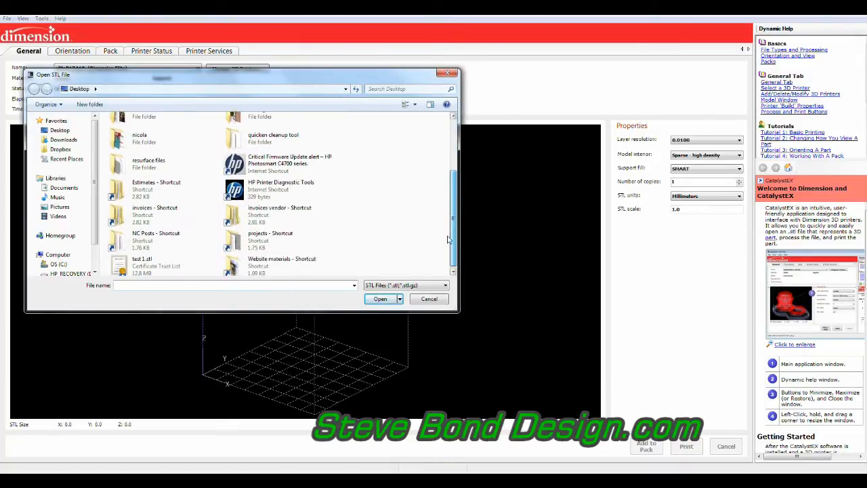
{"action": "left_click", "coordinate": [143, 261]}
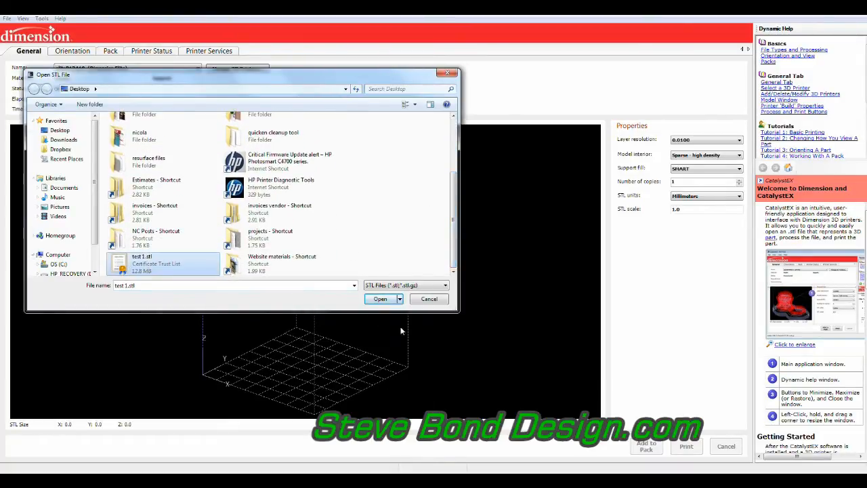
{"action": "left_click", "coordinate": [380, 299]}
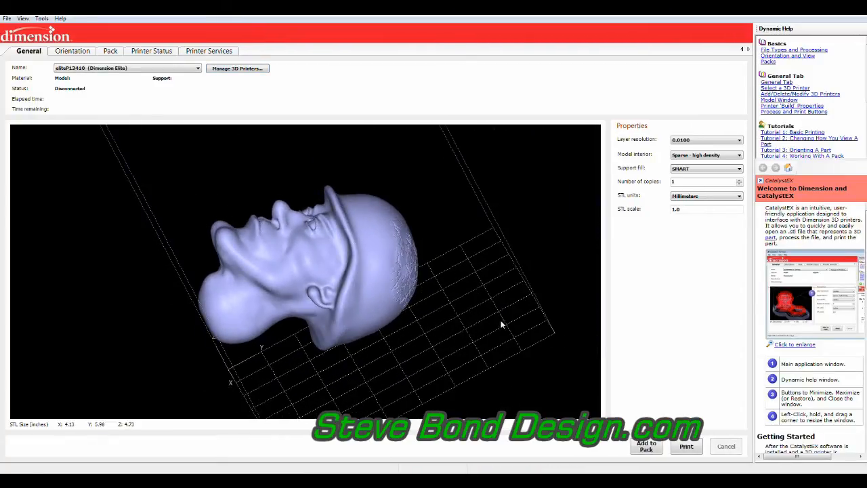
Step: Rotate the loaded head model to inspect its crown and back textured surface
{"action": "left_click_drag", "start_coordinate": [501, 325], "coordinate": [460, 345]}
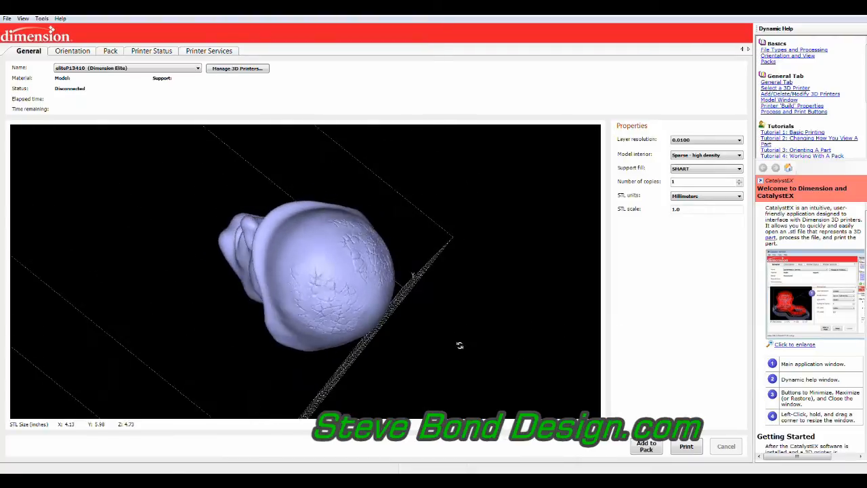
{"action": "left_click_drag", "start_coordinate": [461, 346], "coordinate": [416, 389]}
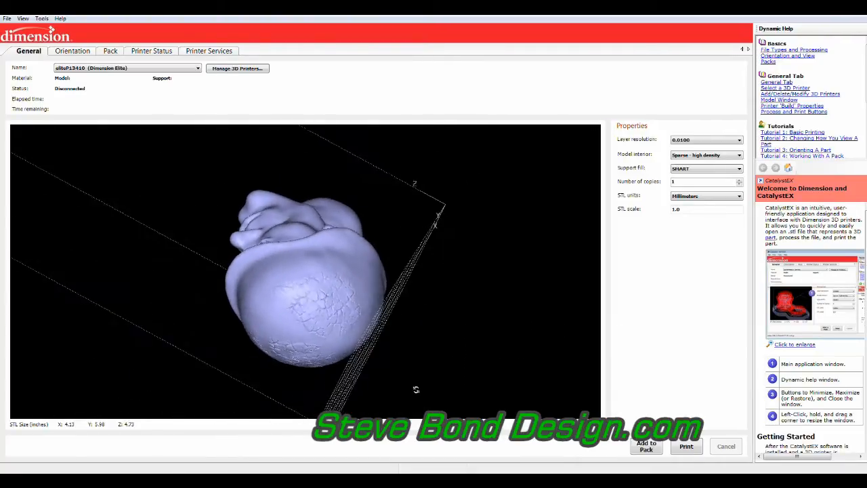
{"action": "left_click_drag", "start_coordinate": [415, 390], "coordinate": [454, 353]}
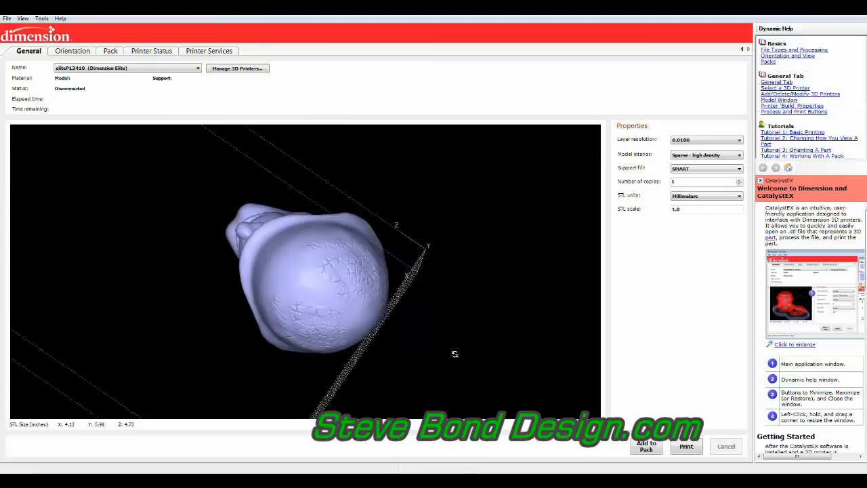